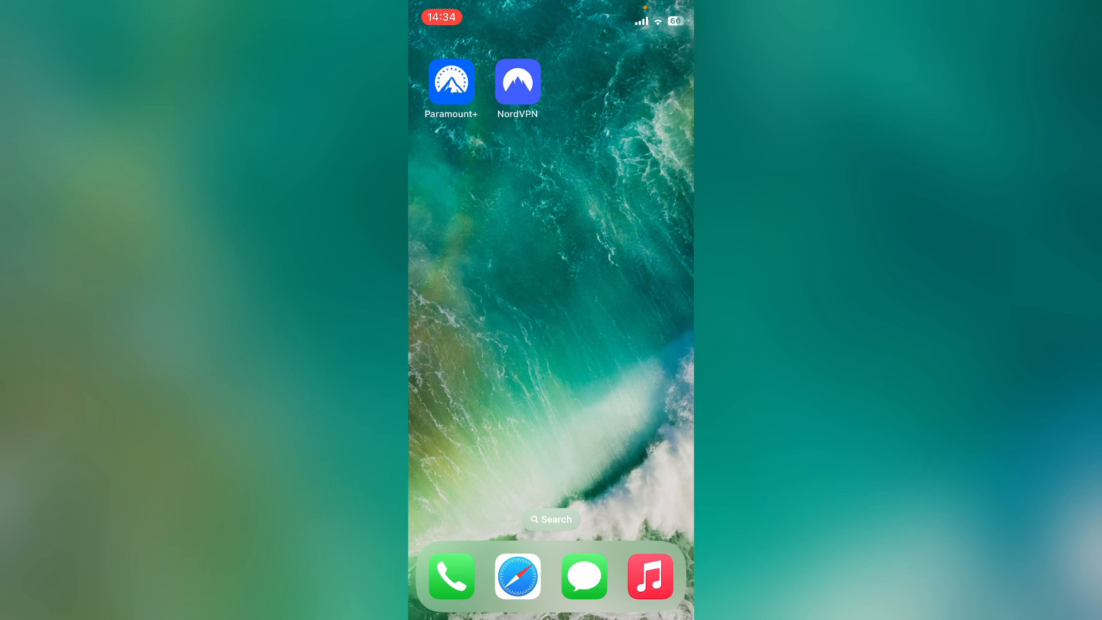
Step: Search the App Store for "paramount plus" from the home screen
{"action": "scroll", "scroll_direction": "left", "scroll_amount": 3}
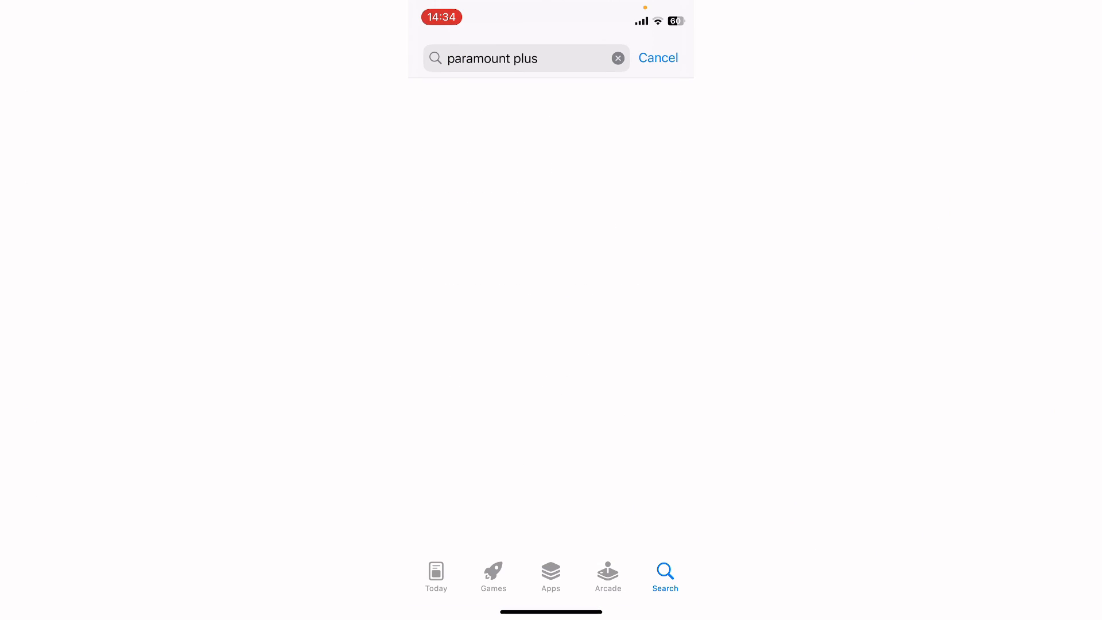
{"action": "left_click", "coordinate": [492, 58]}
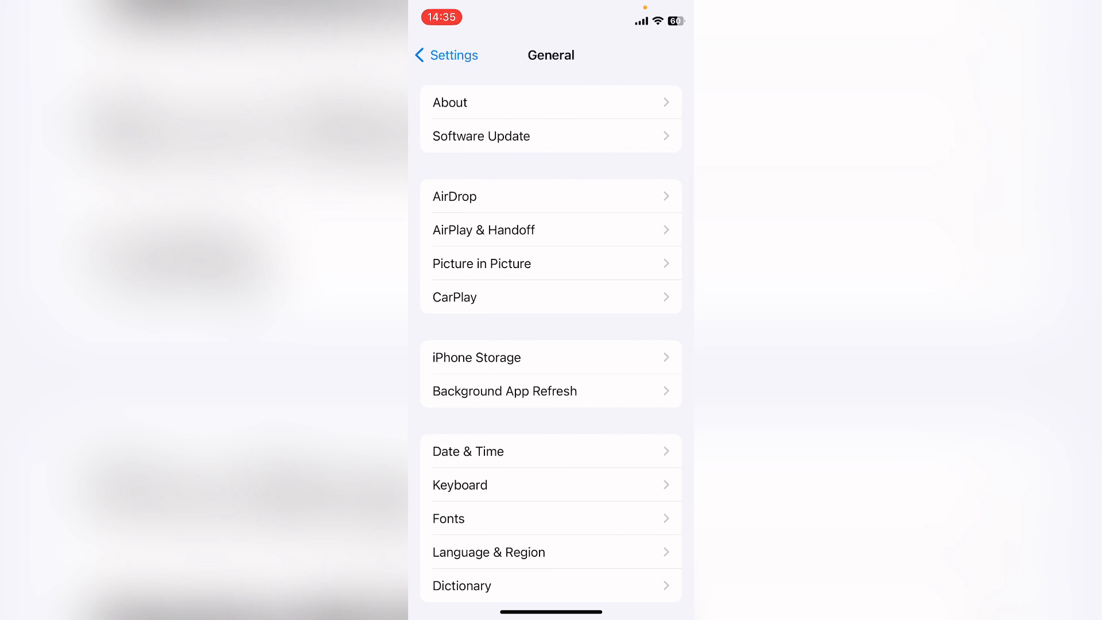
Step: Navigate iPhone Storage and find the Paramount+ entry showing its size and data
{"action": "left_click", "coordinate": [551, 357]}
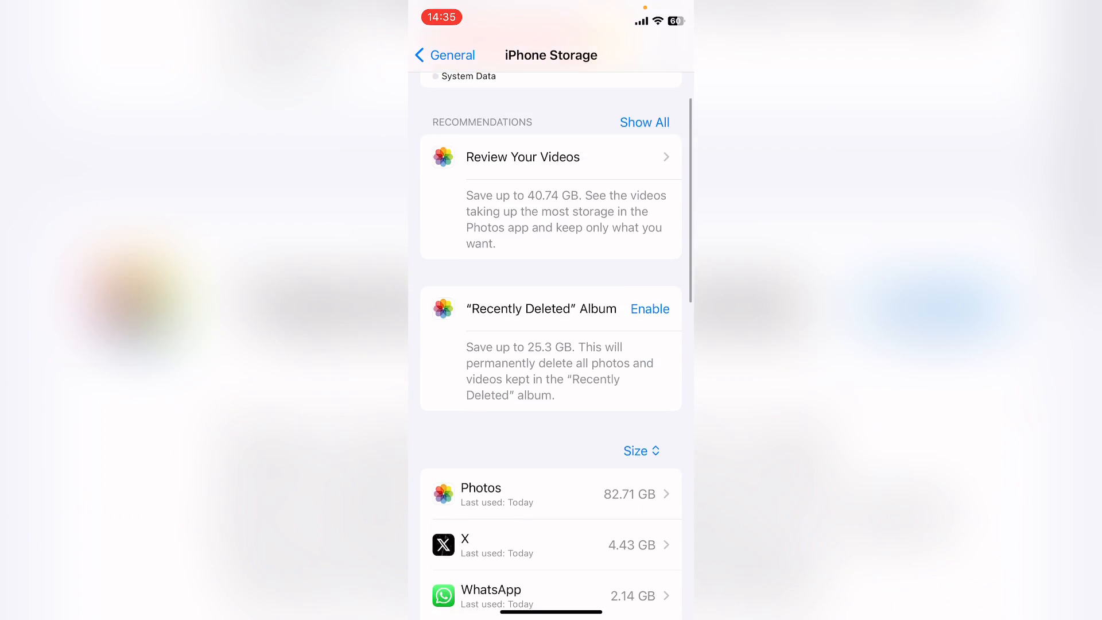
{"action": "scroll", "scroll_direction": "down", "scroll_amount": 3}
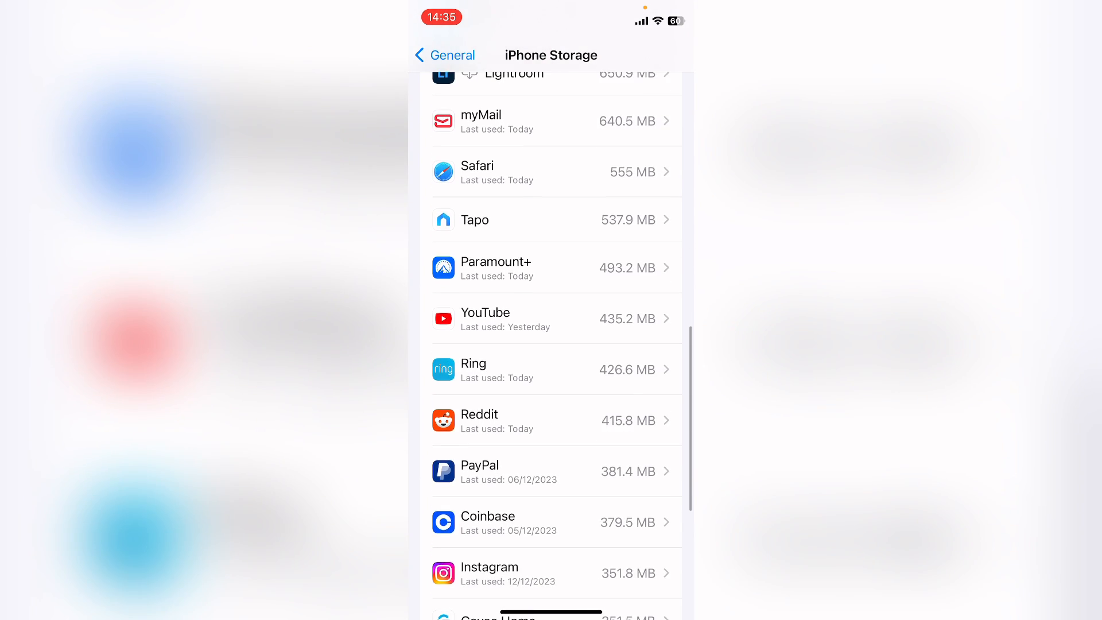
{"action": "left_click", "coordinate": [555, 268]}
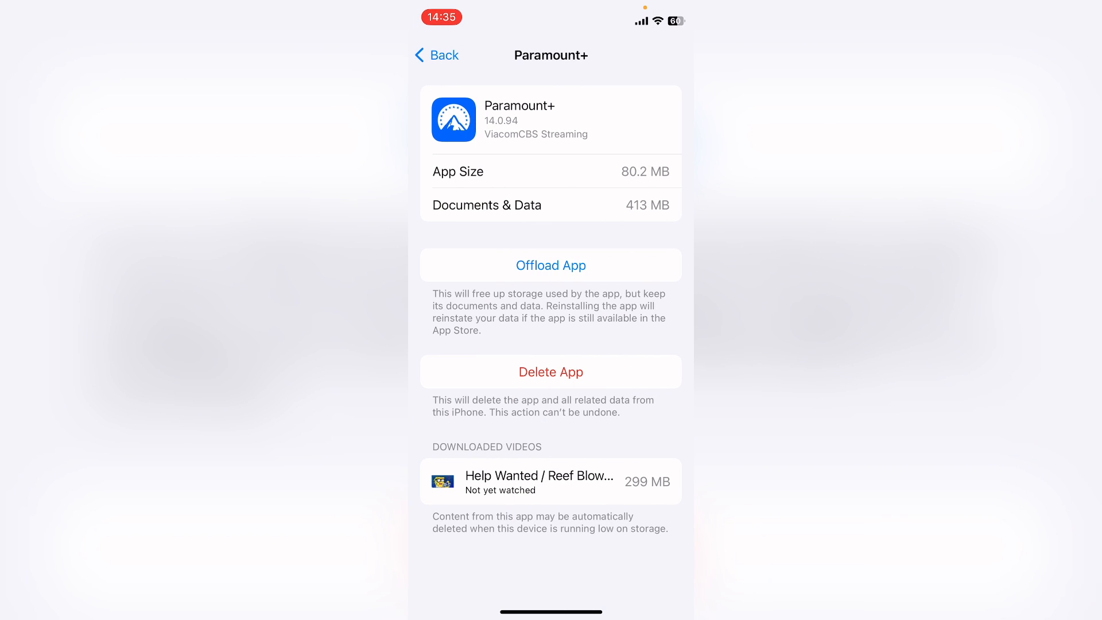
Step: Offload Paramount+ keeping its documents and data, then reinstall it
{"action": "left_click", "coordinate": [550, 265]}
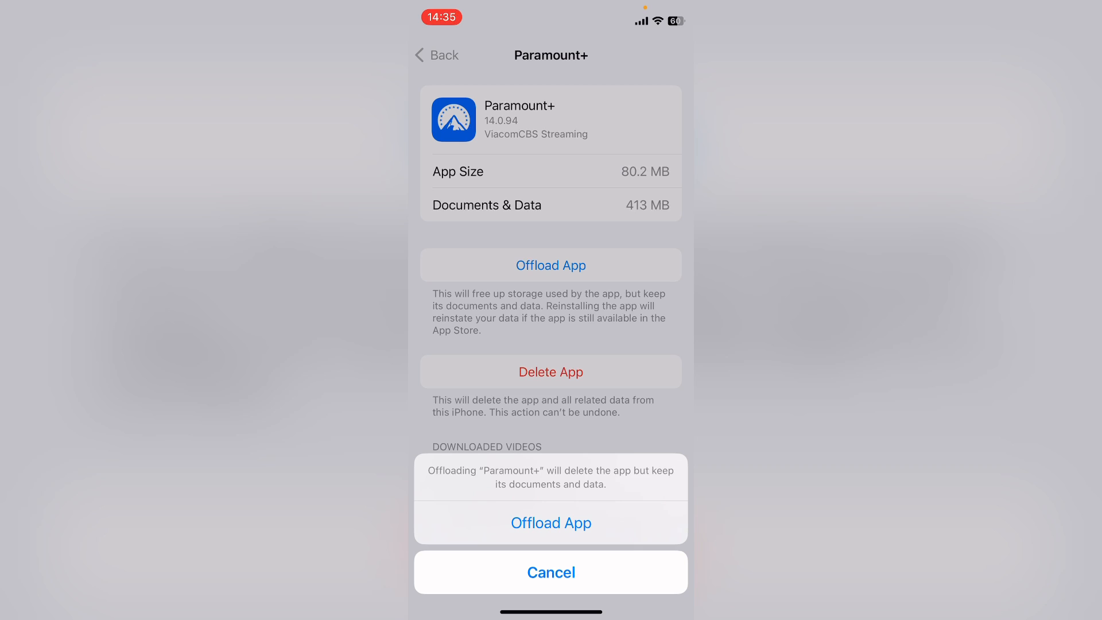
{"action": "left_click", "coordinate": [551, 572]}
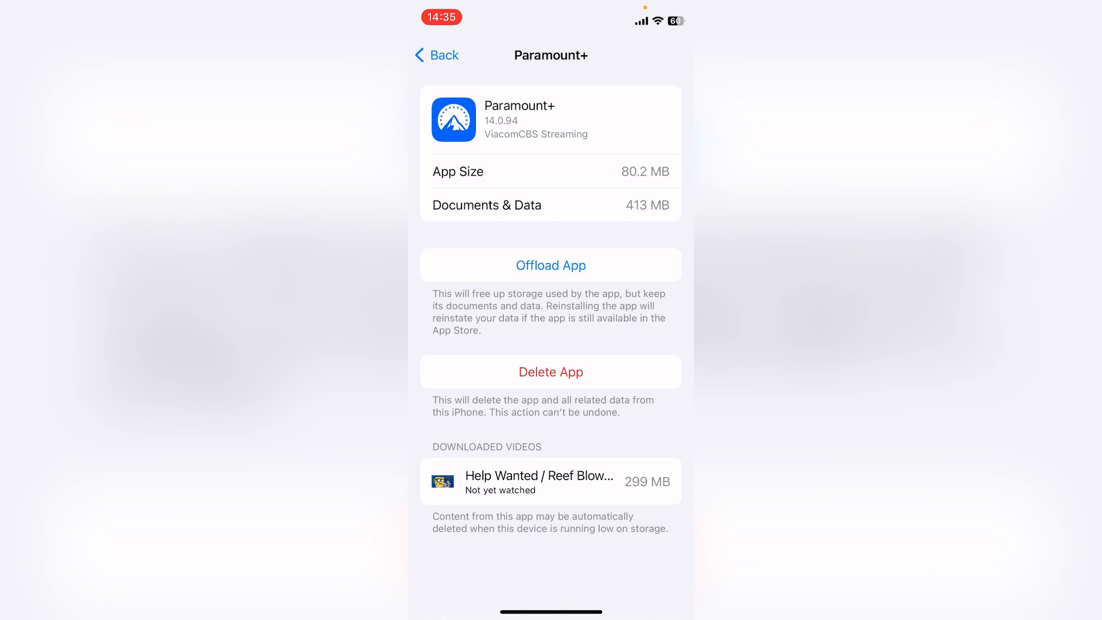
{"action": "left_click", "coordinate": [550, 266]}
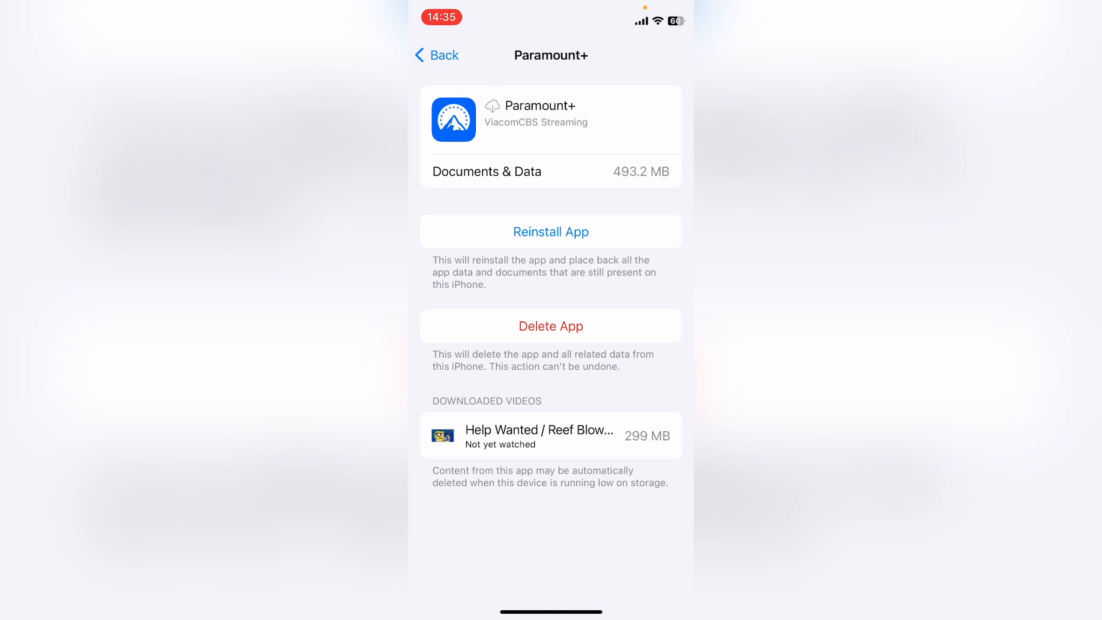
{"action": "left_click", "coordinate": [550, 231]}
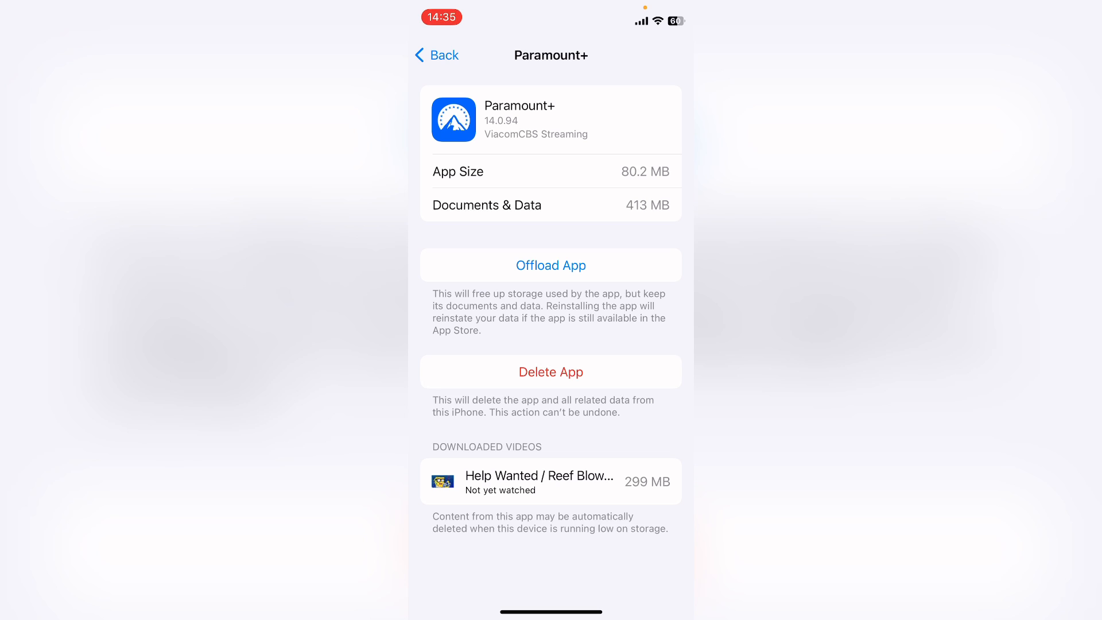
Step: Delete Paramount+ with all its data and return to the General settings list
{"action": "left_click", "coordinate": [552, 371]}
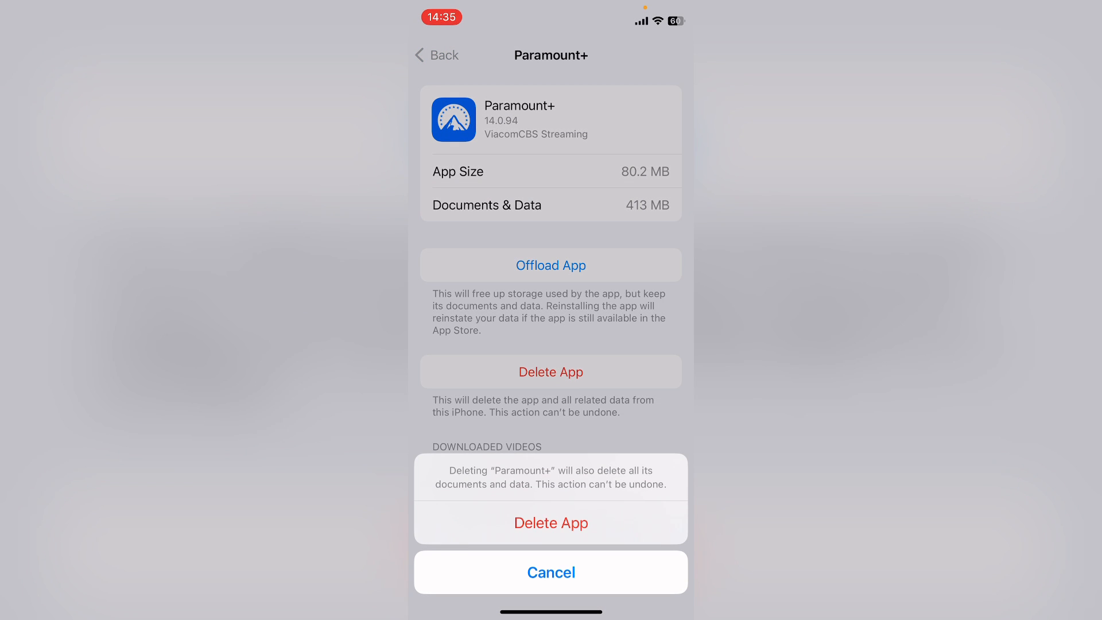
{"action": "left_click", "coordinate": [552, 522]}
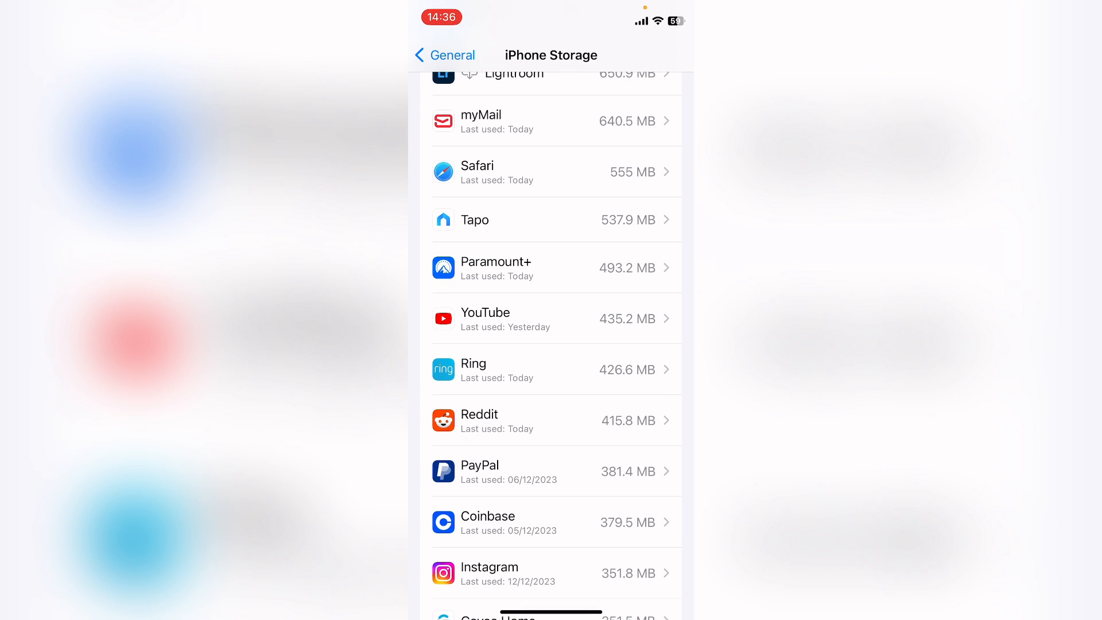
{"action": "left_click", "coordinate": [443, 55]}
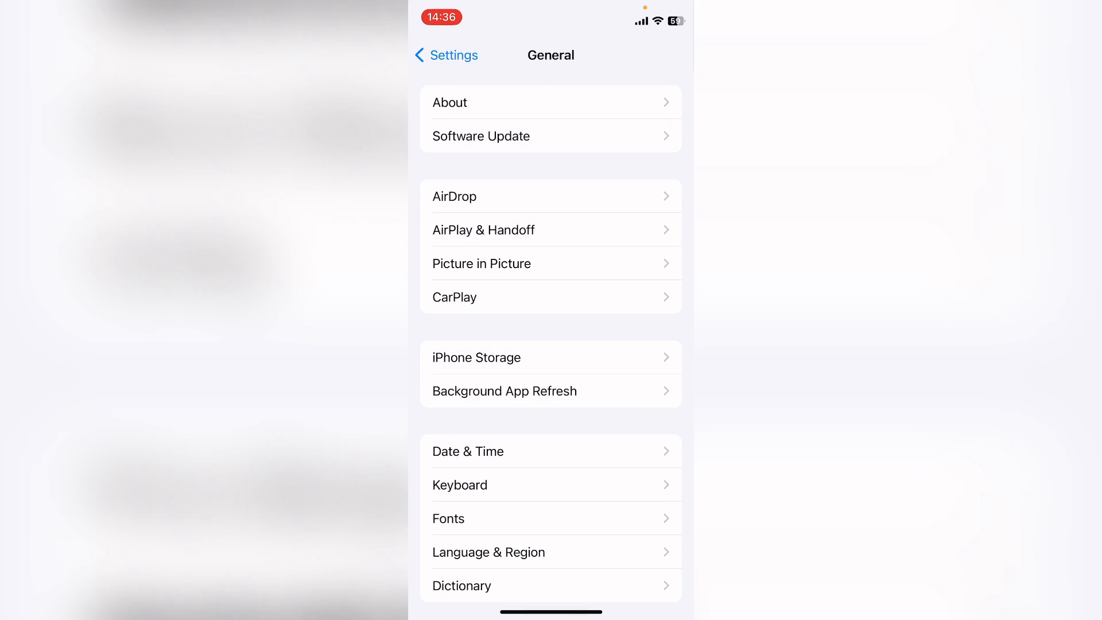
{"action": "left_click", "coordinate": [445, 55]}
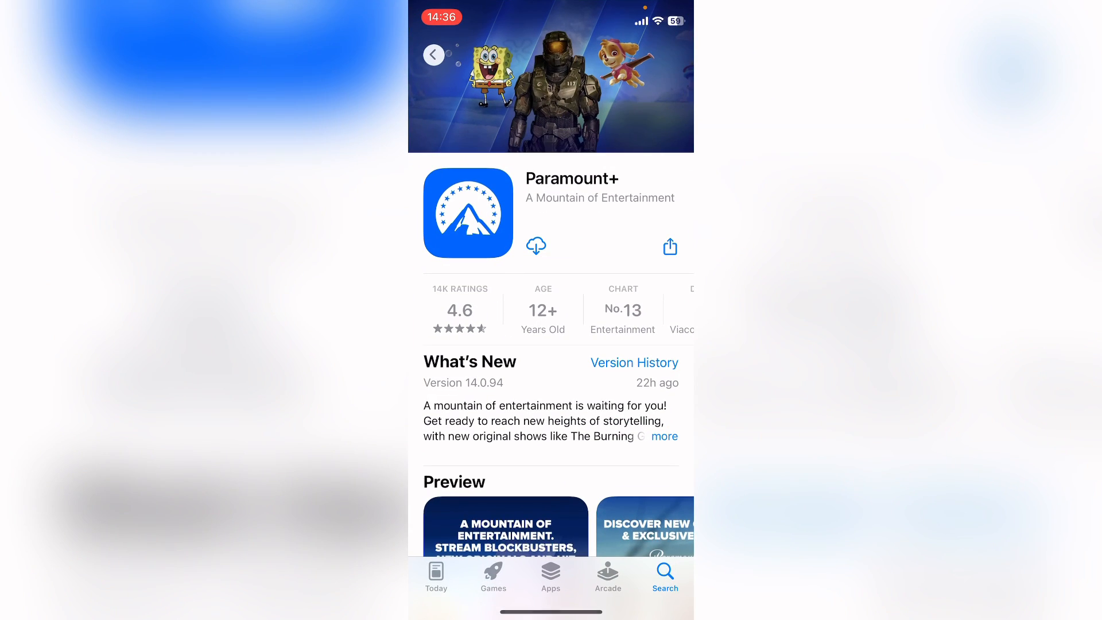
Step: Re-download Paramount+ from its App Store page and launch it
{"action": "left_click", "coordinate": [537, 246]}
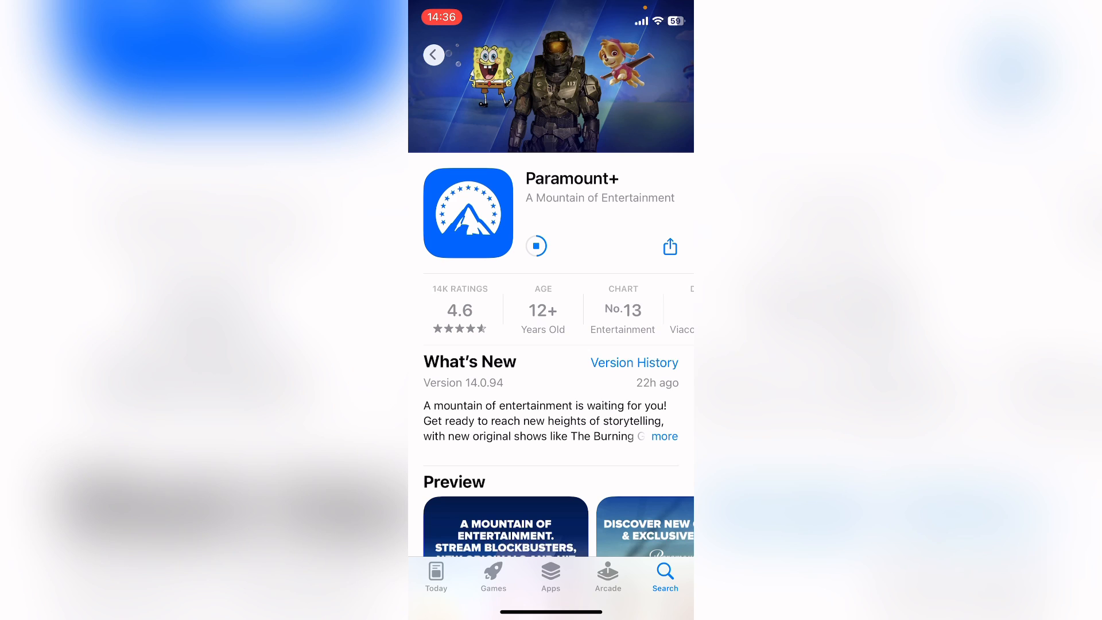
{"action": "left_click", "coordinate": [536, 246]}
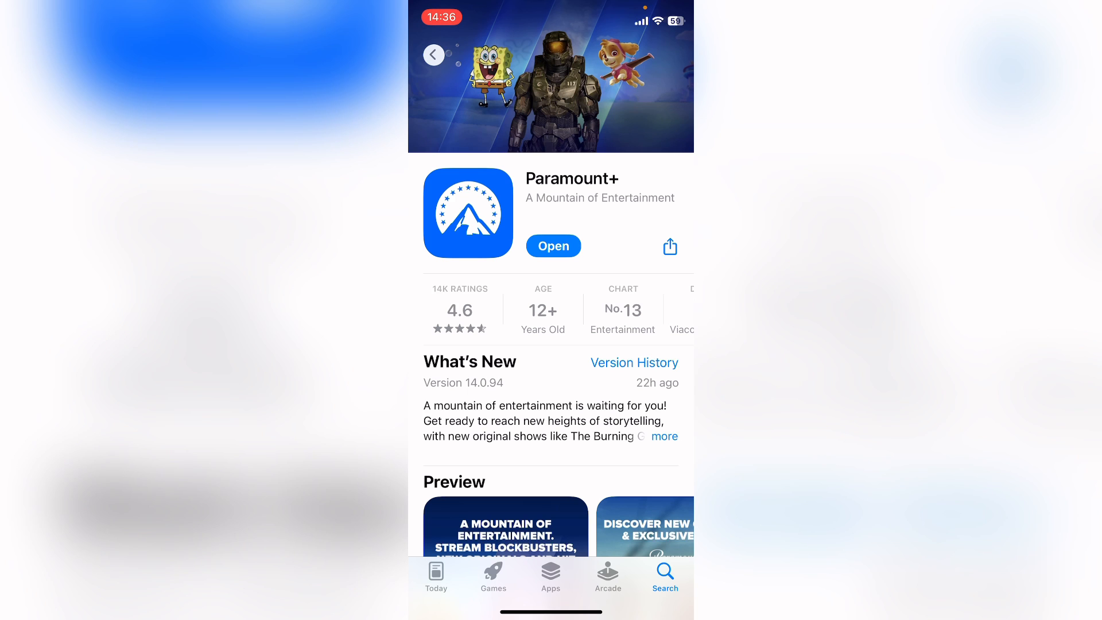
{"action": "left_click", "coordinate": [553, 246]}
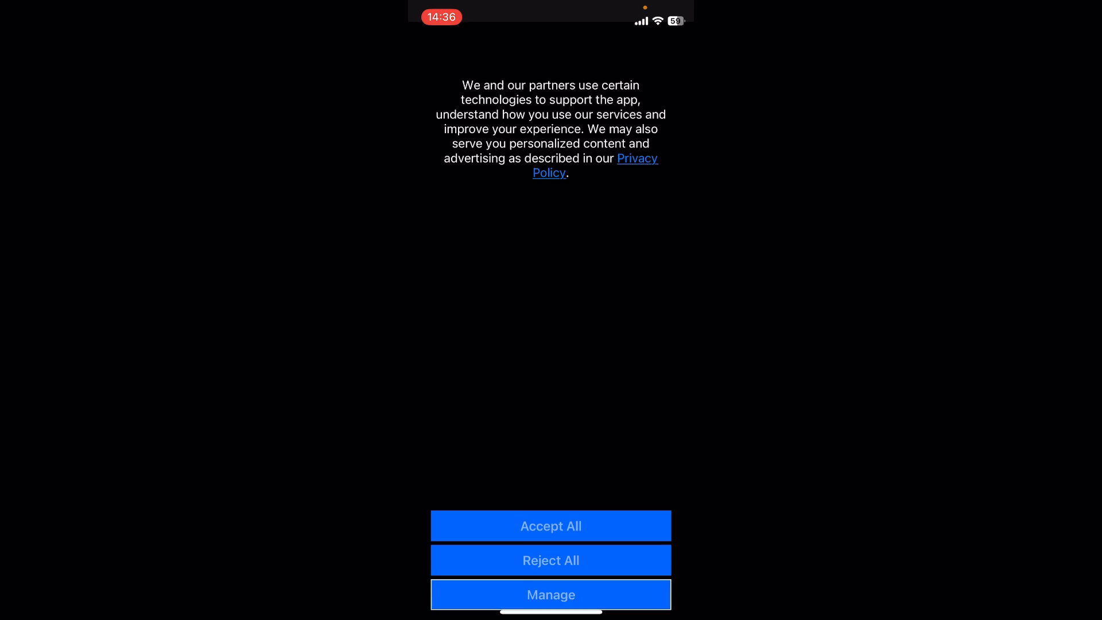
Step: Accept All on the Paramount+ privacy consent to reach the Sign In screen
{"action": "left_click", "coordinate": [550, 526]}
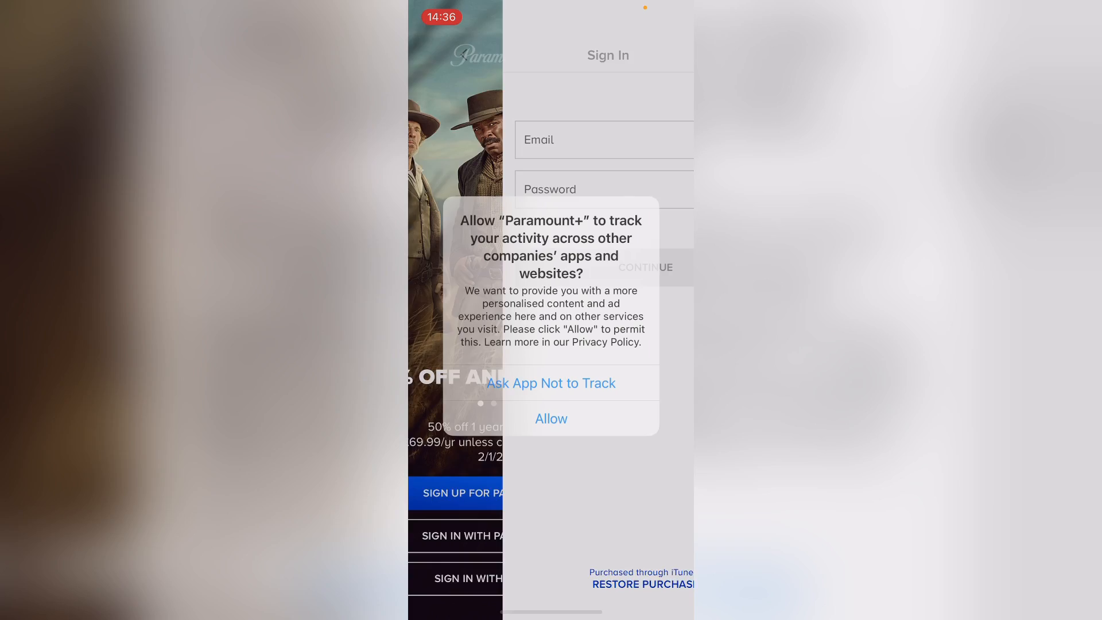